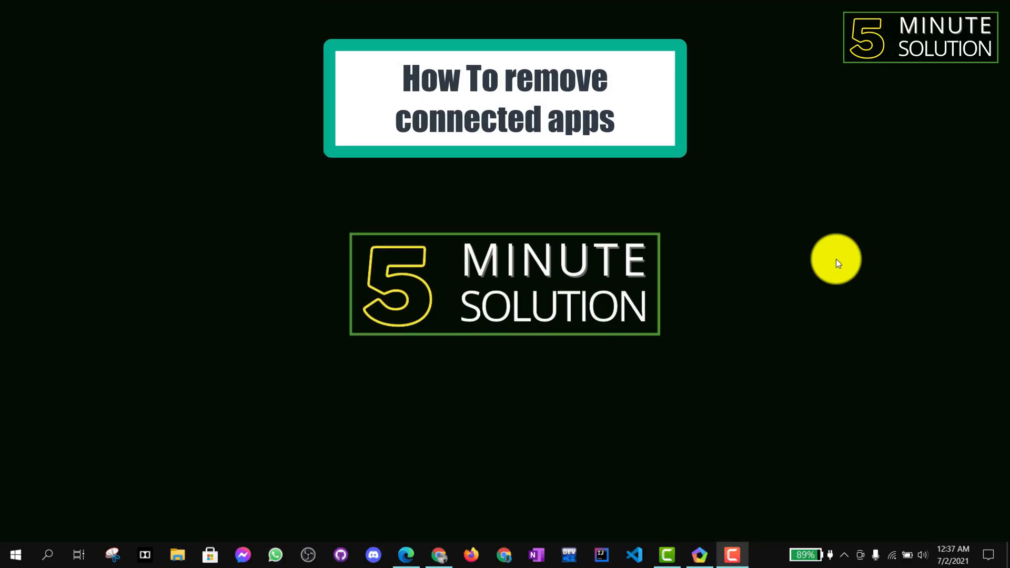
Open the Gmail inbox from the mail.google shortcut tile in Firefox
click(471, 554)
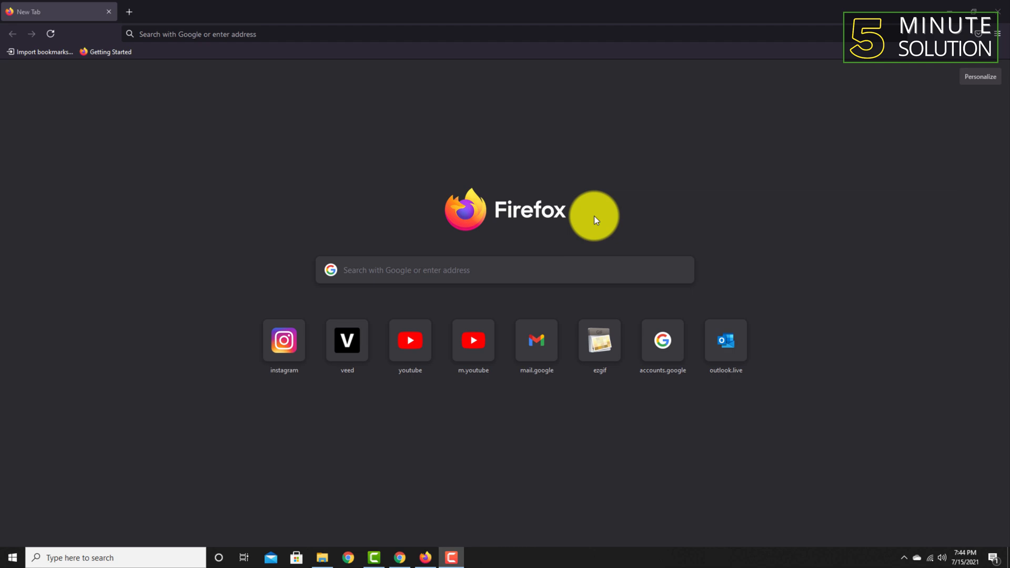
mouse_move(348, 196)
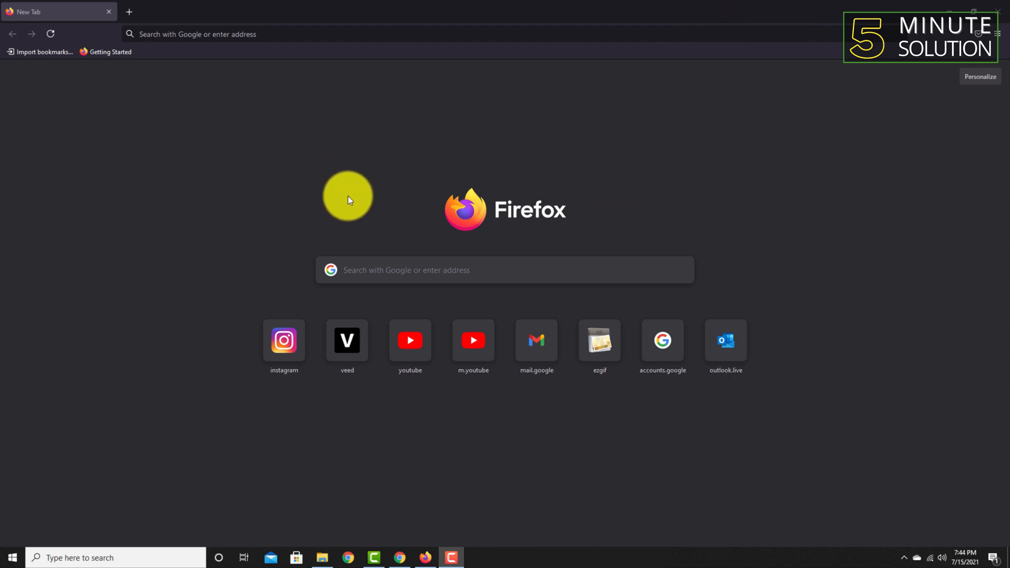
click(193, 34)
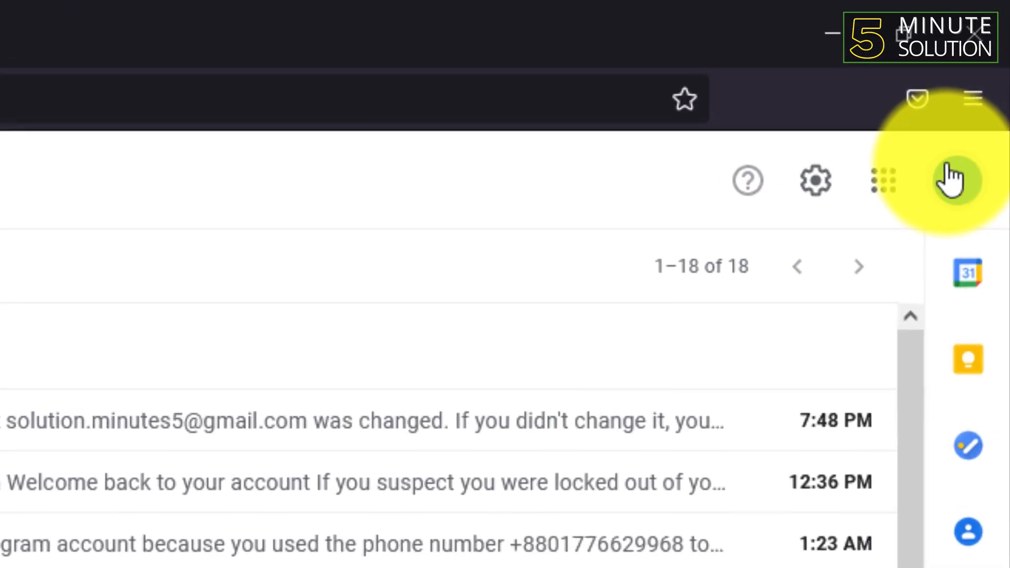
Open Manage your Google Account from the Gmail avatar, then its Security page
scroll(down, 3)
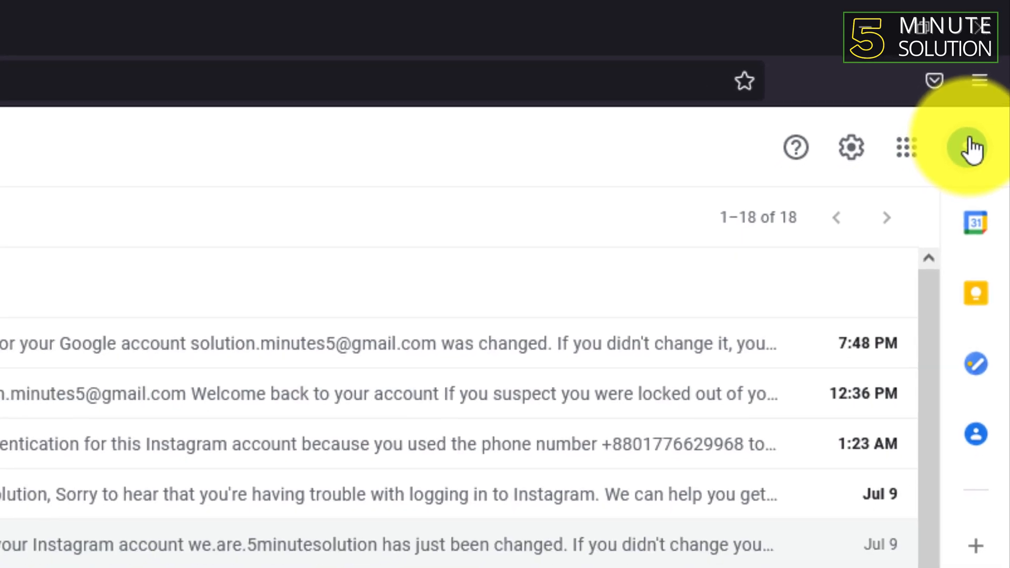
click(975, 146)
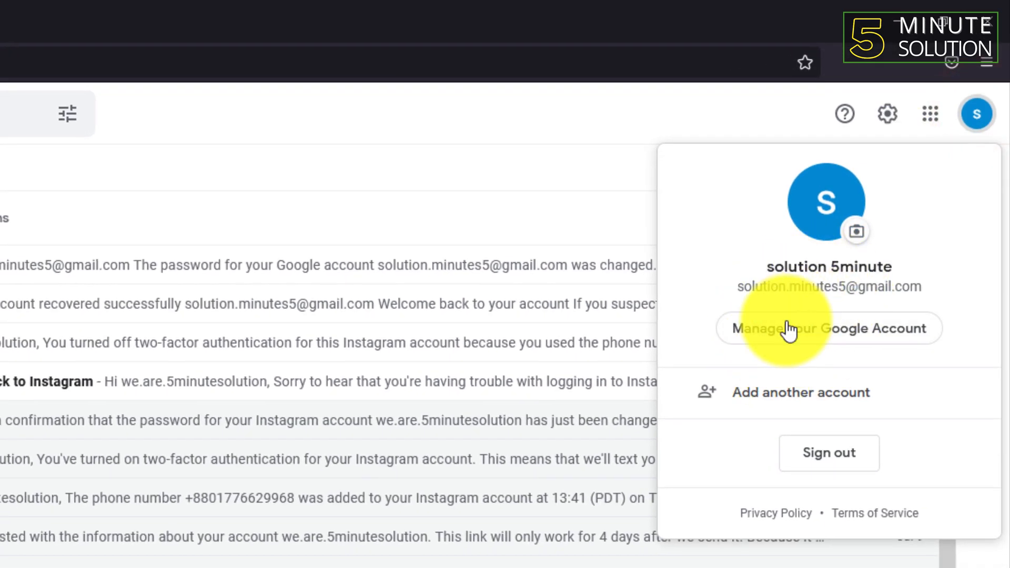
click(829, 327)
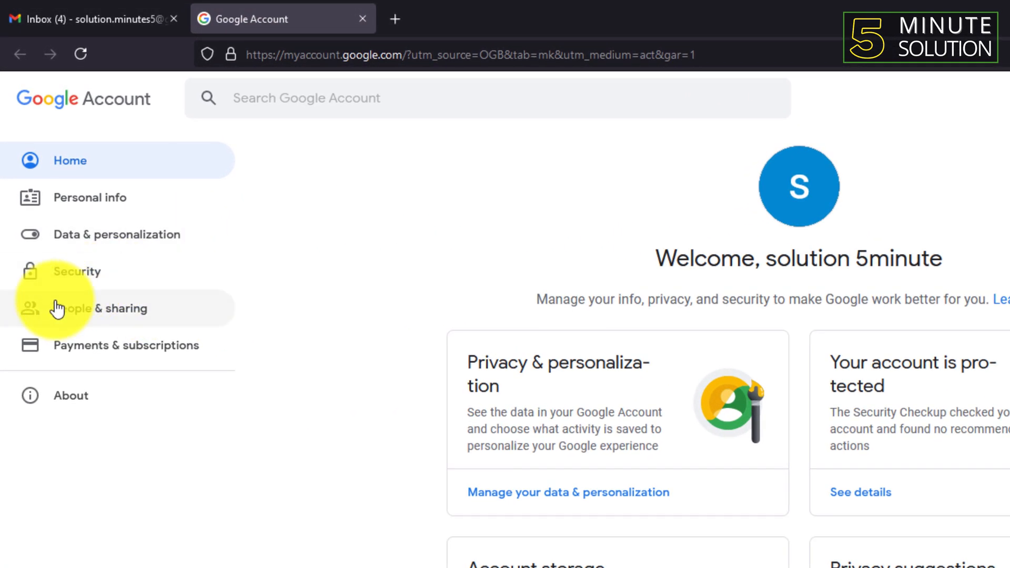
mouse_move(87, 273)
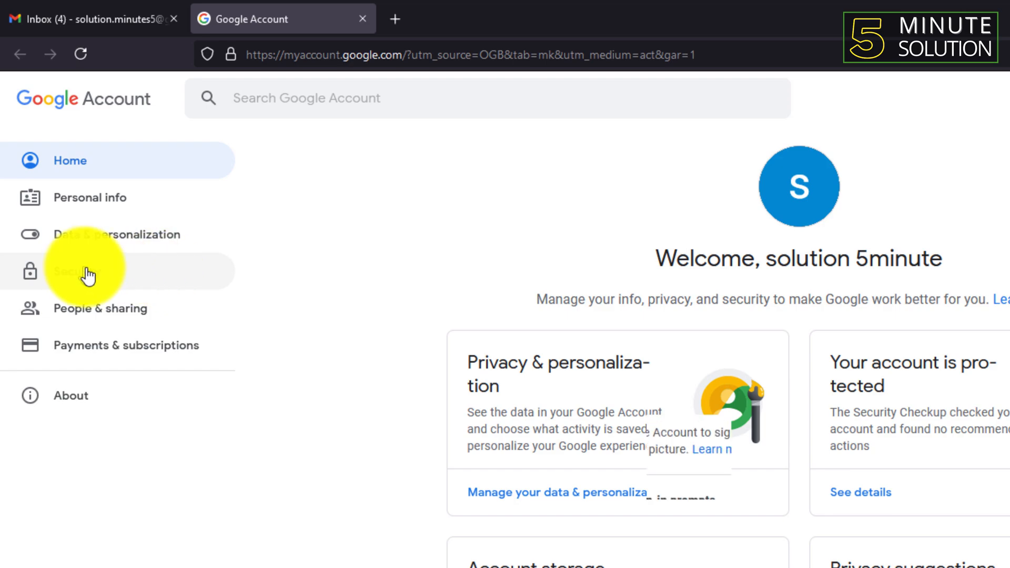
click(77, 271)
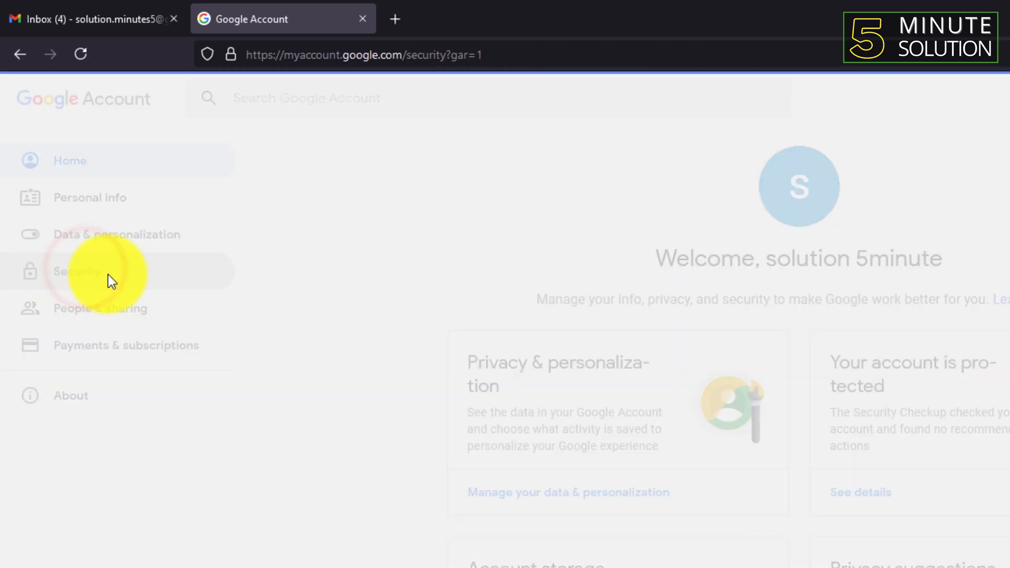
Scroll the Security page to the Third-party apps with account access card listing MLWBD
click(61, 271)
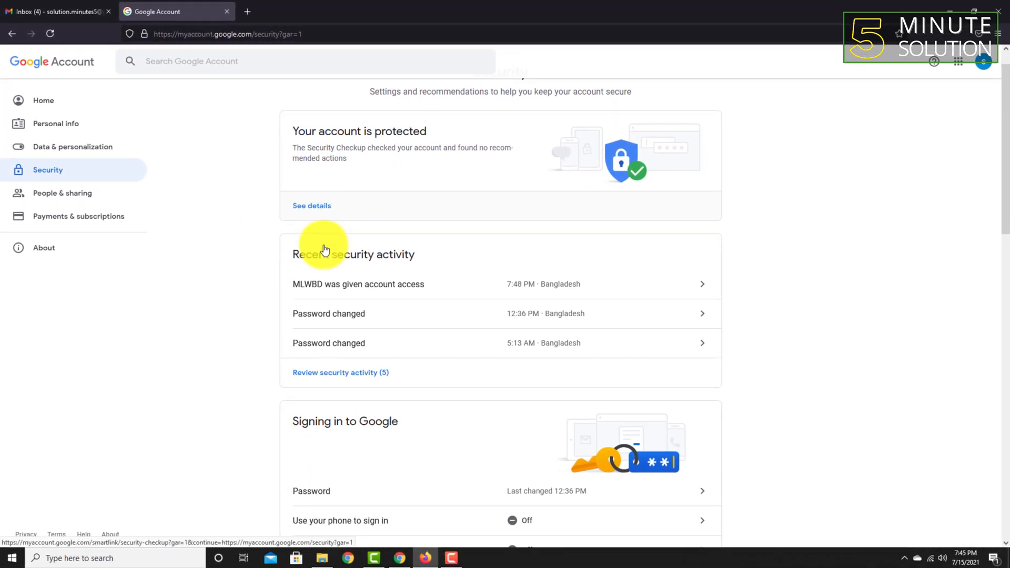
scroll(down, 3)
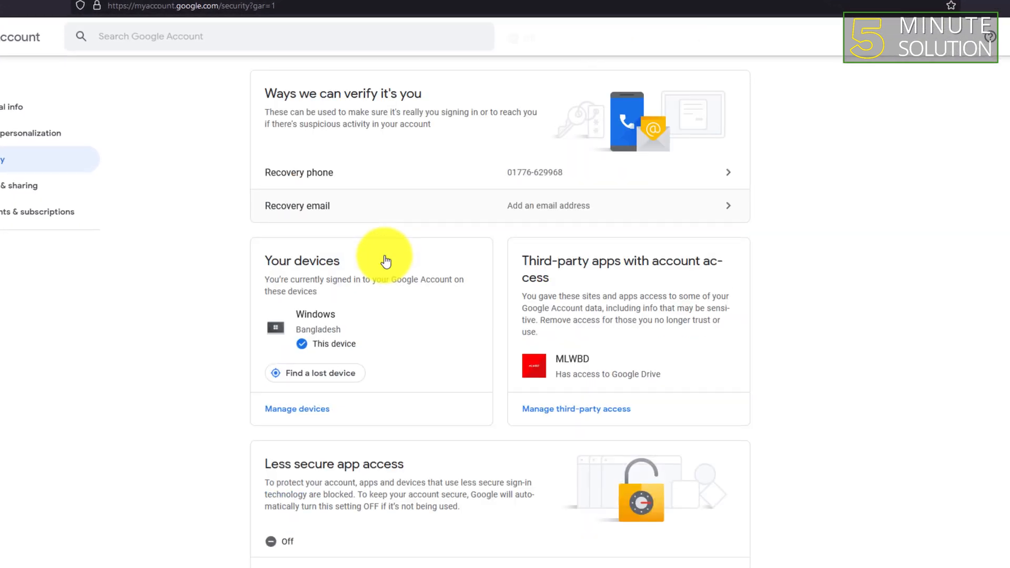
scroll(down, 3)
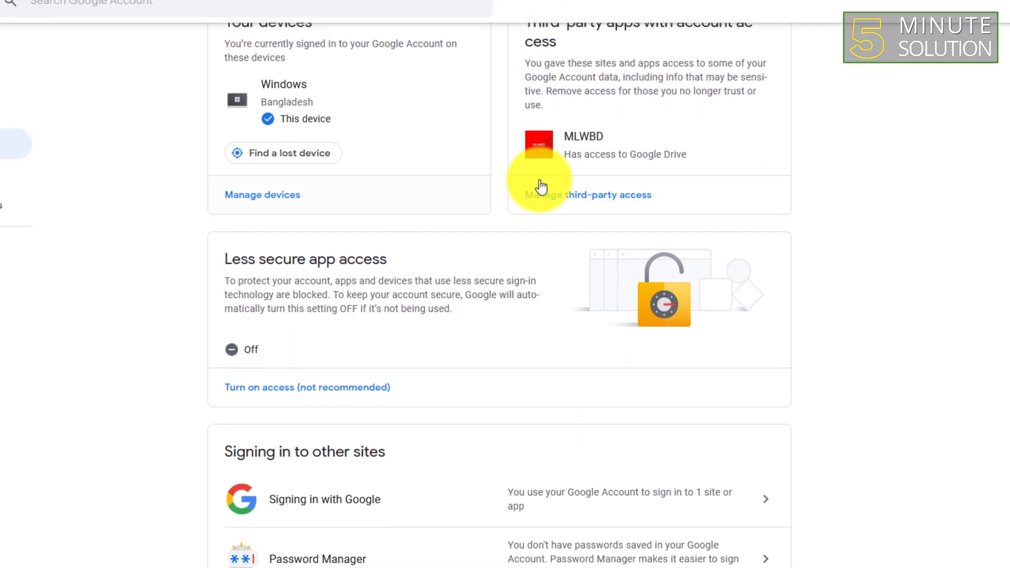
scroll(up, 3)
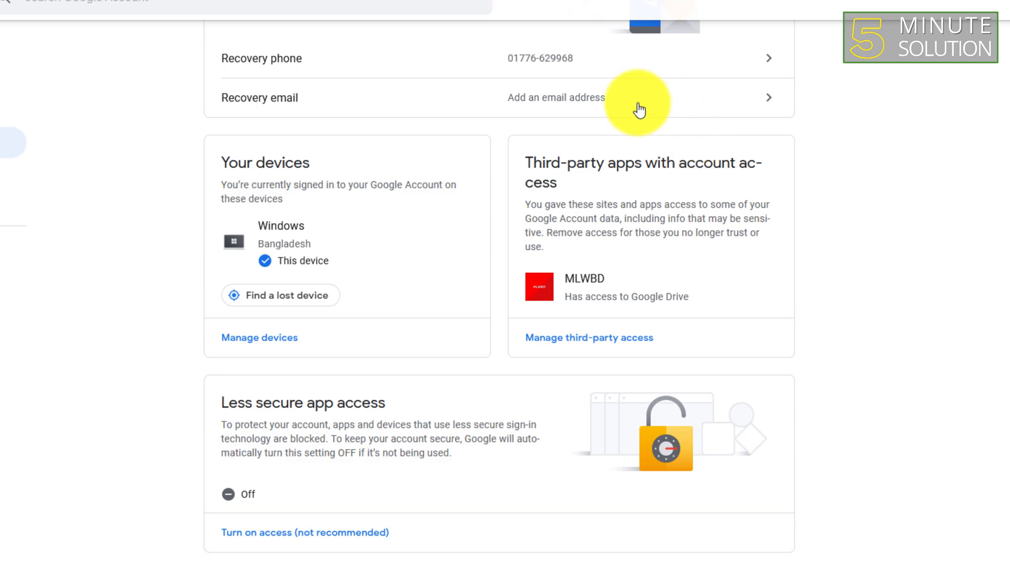
mouse_move(593, 364)
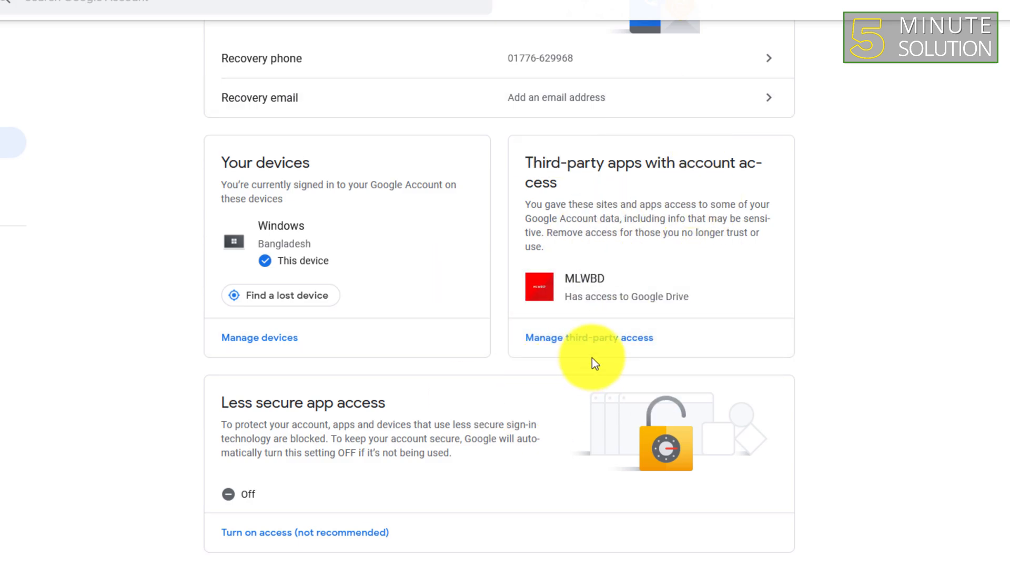
Open Manage third-party access and expand MLWBD's Google Drive and account-info details
click(588, 338)
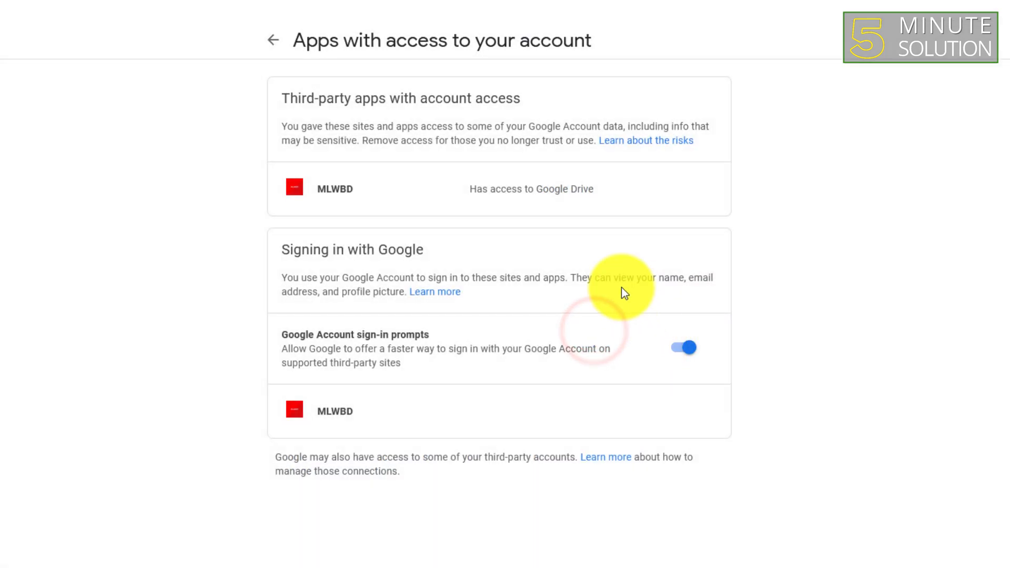
mouse_move(604, 267)
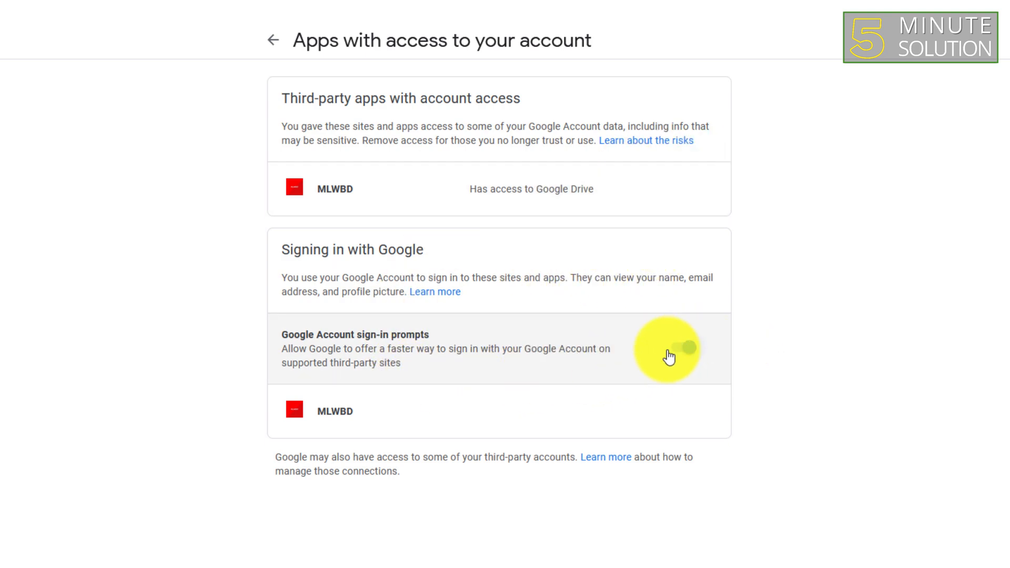
click(684, 348)
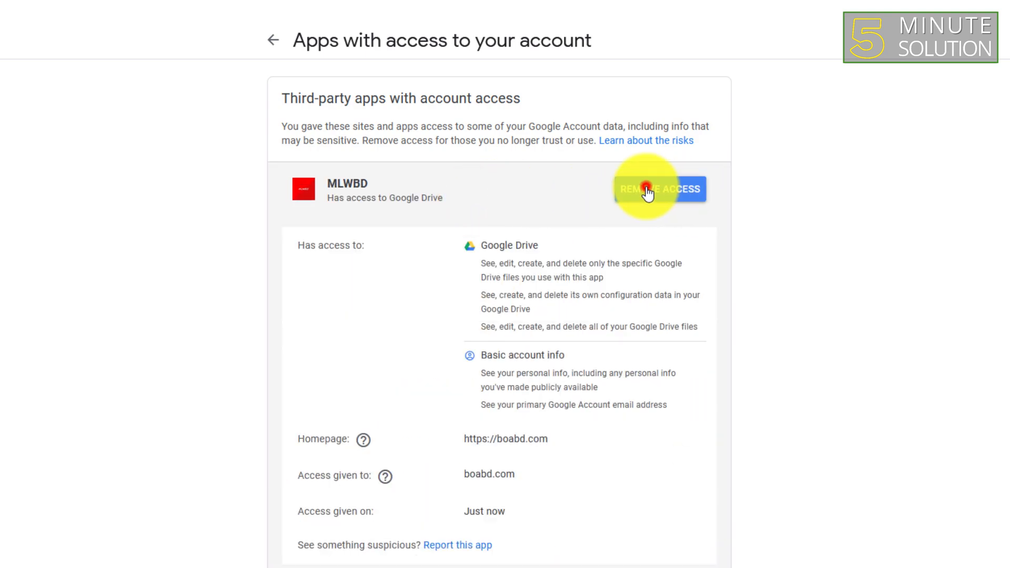
Remove MLWBD's access with confirmation and turn off Google Account sign-in prompts
click(659, 189)
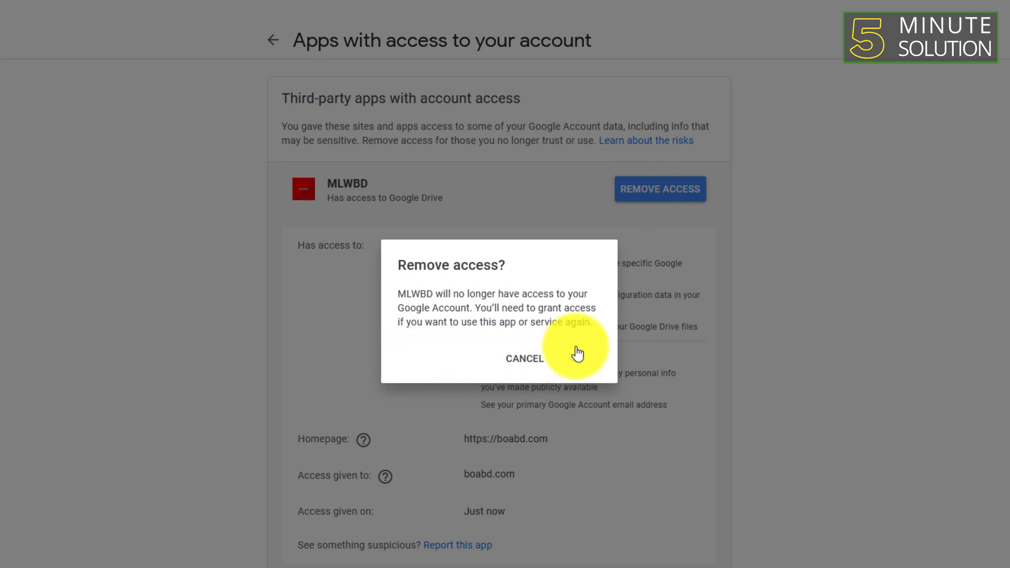
click(525, 358)
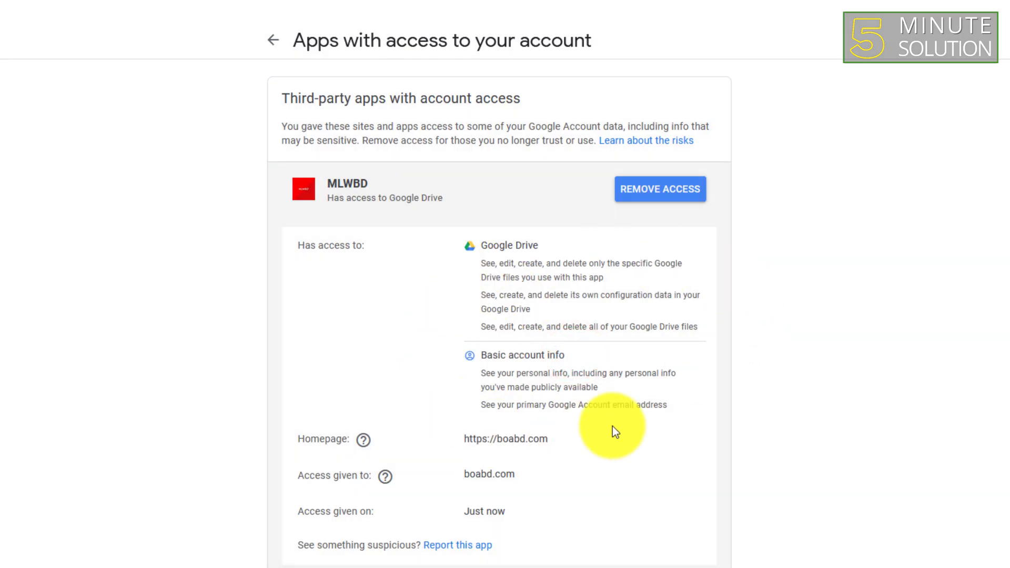
click(659, 188)
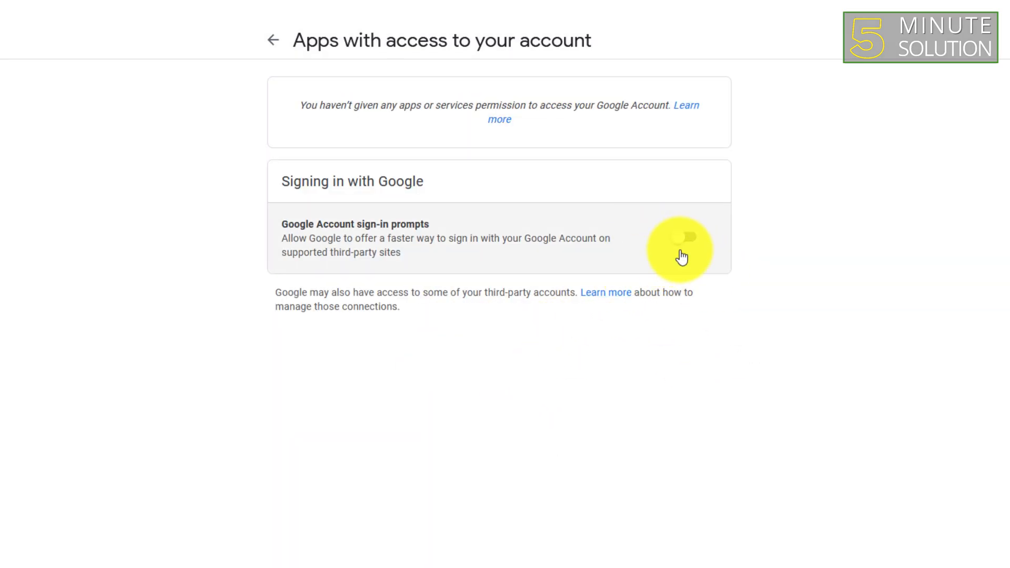